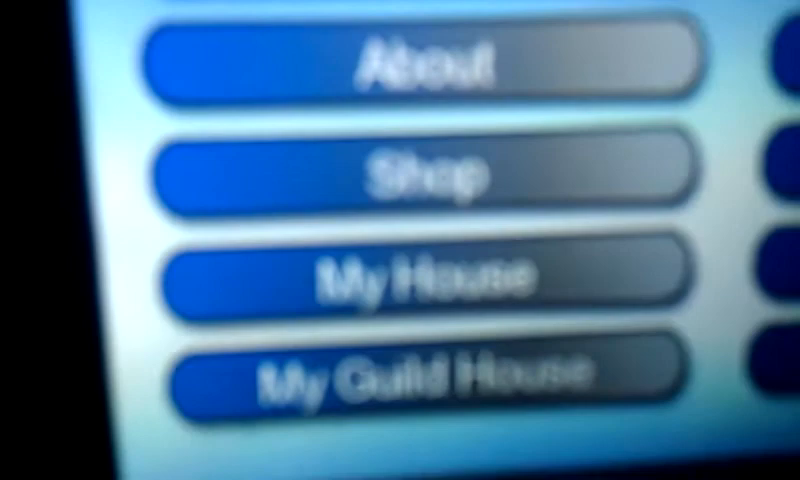
{"action": "scroll", "scroll_direction": "down", "scroll_amount": 3}
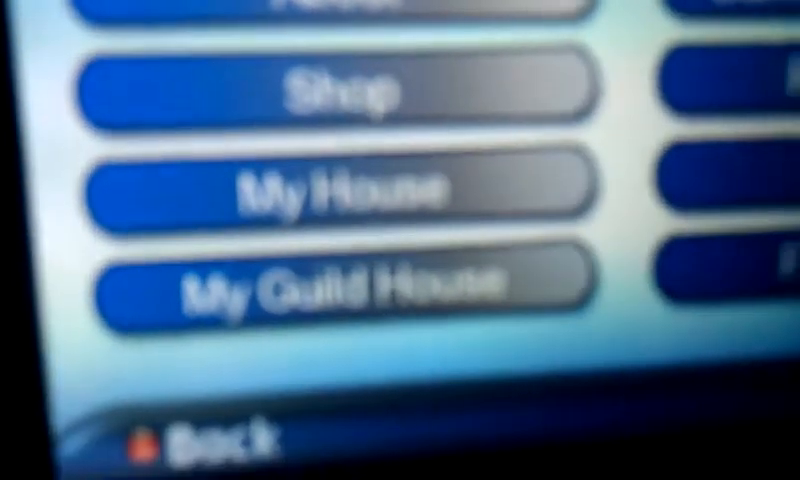